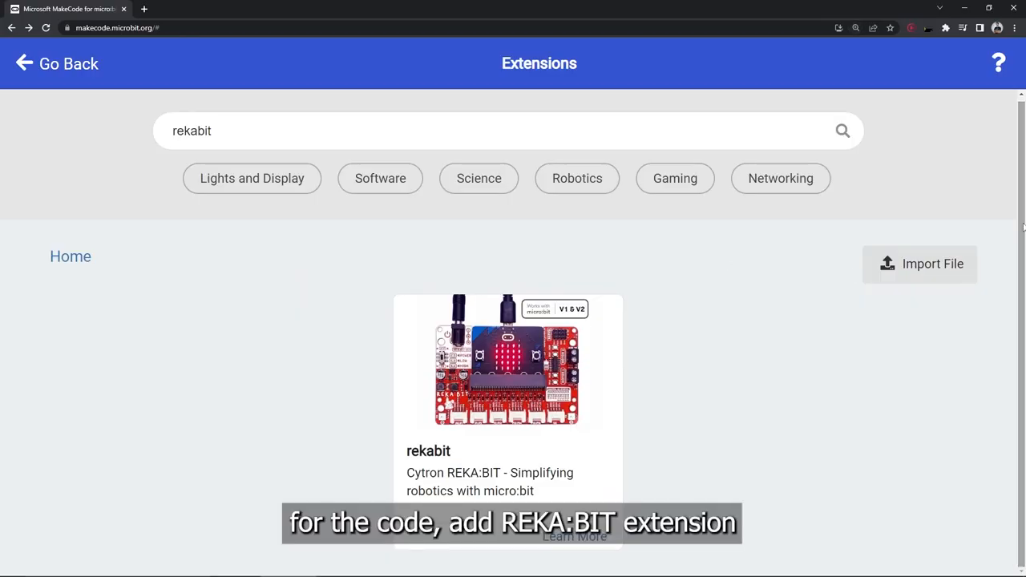
- Search 'makerbit-ultrasonic' in Extensions and add it to the project
{"action": "type", "text": "makerbit-ultrasonic"}
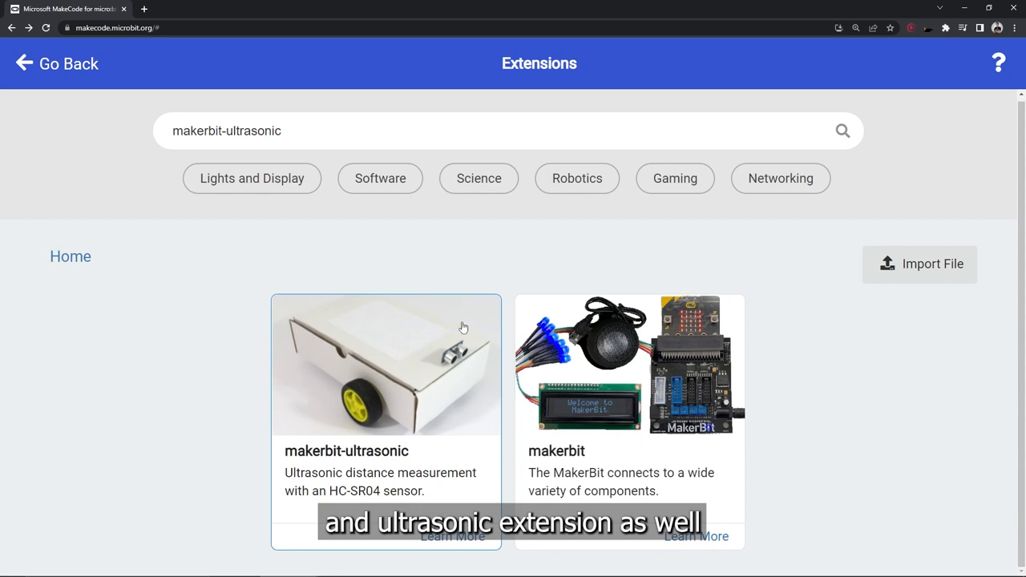
{"action": "left_click", "coordinate": [385, 365]}
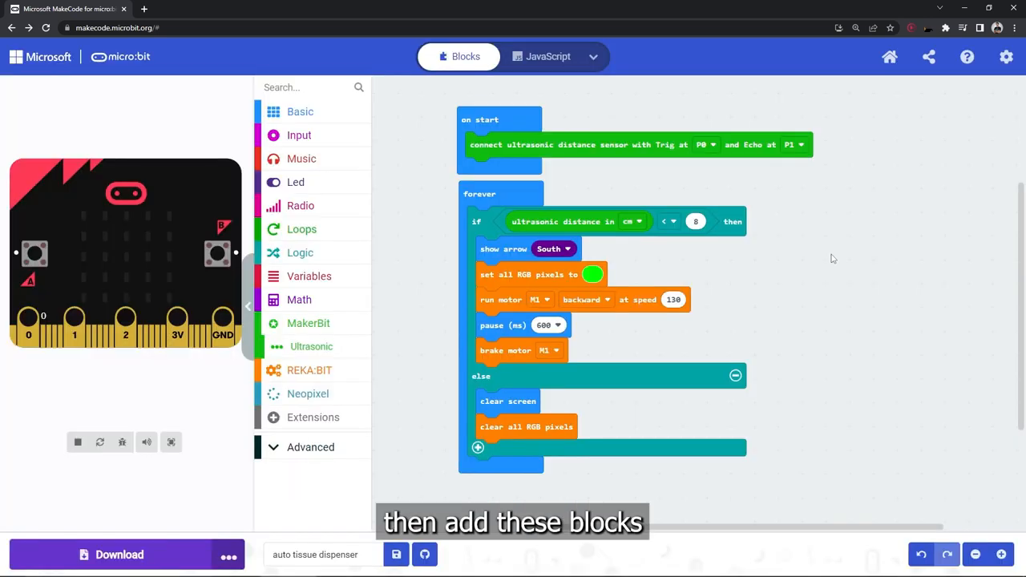